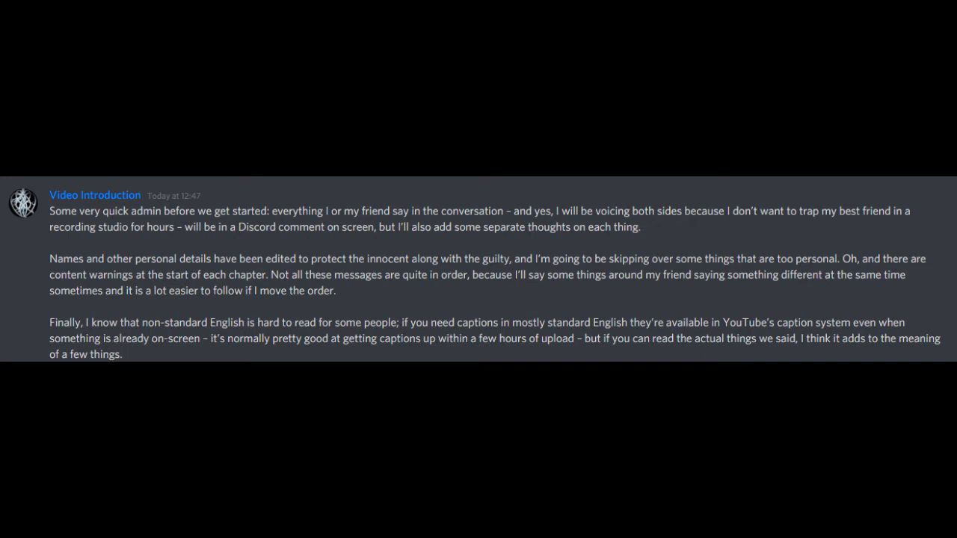
scroll(down, 3)
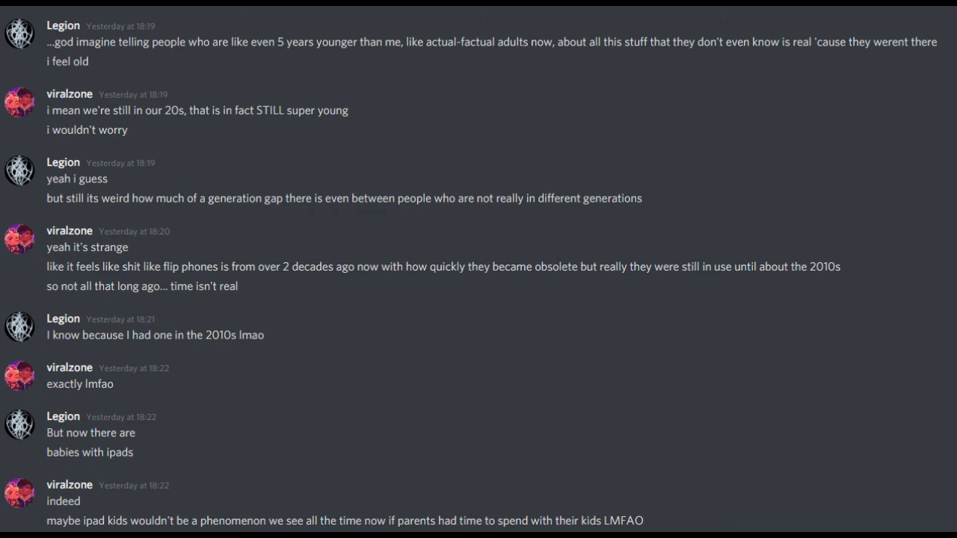
scroll(down, 3)
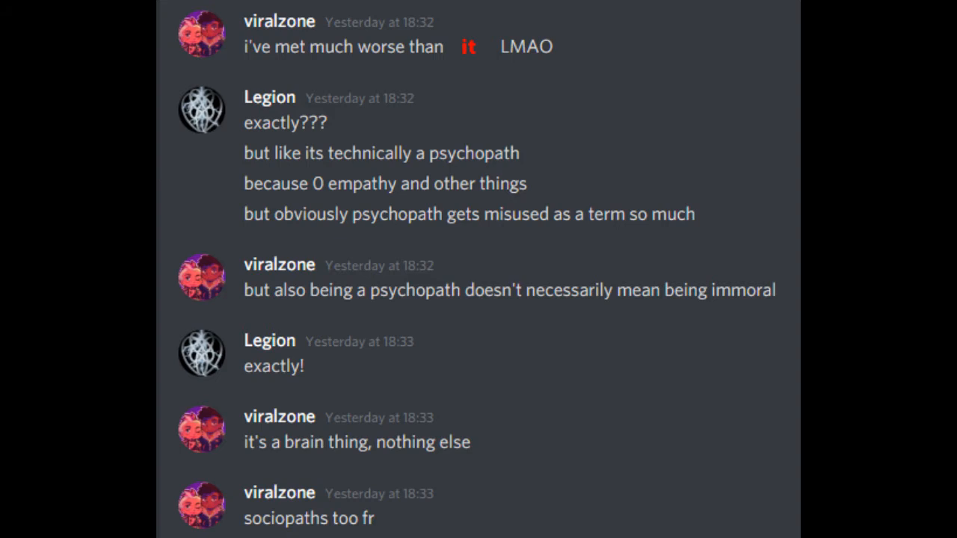
scroll(down, 3)
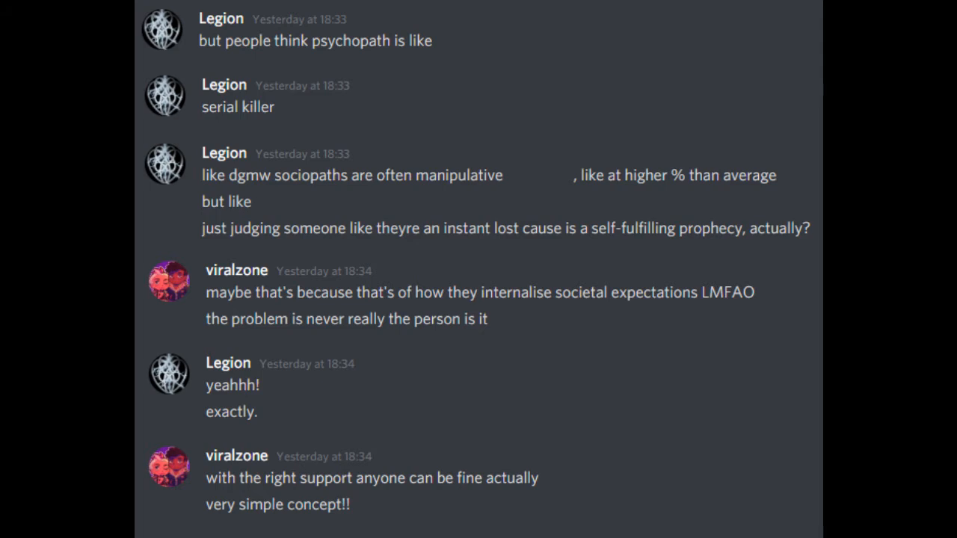
scroll(down, 3)
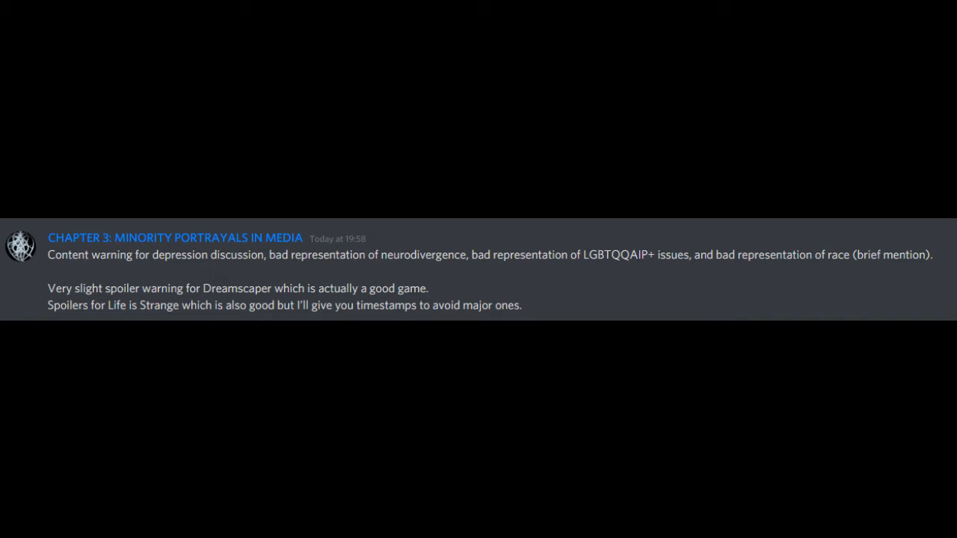
scroll(down, 3)
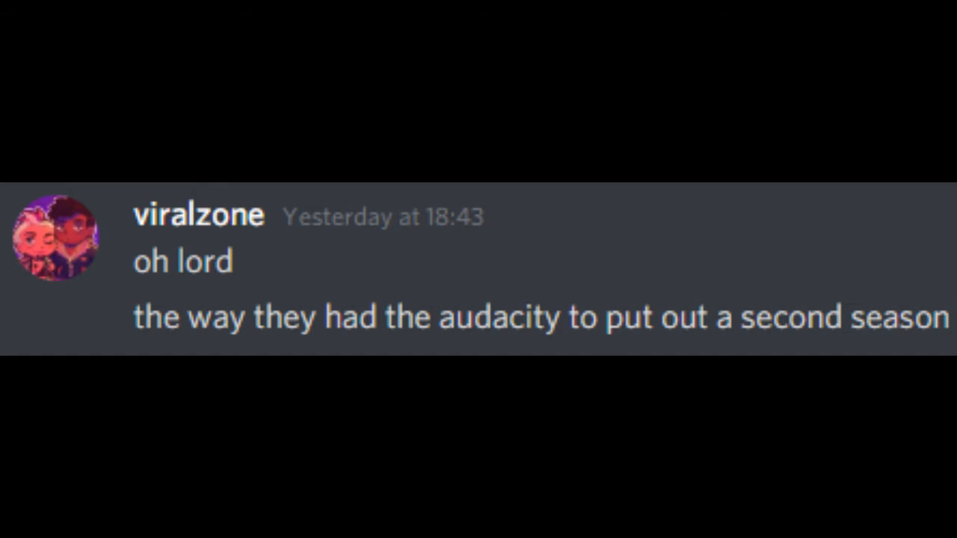
scroll(down, 3)
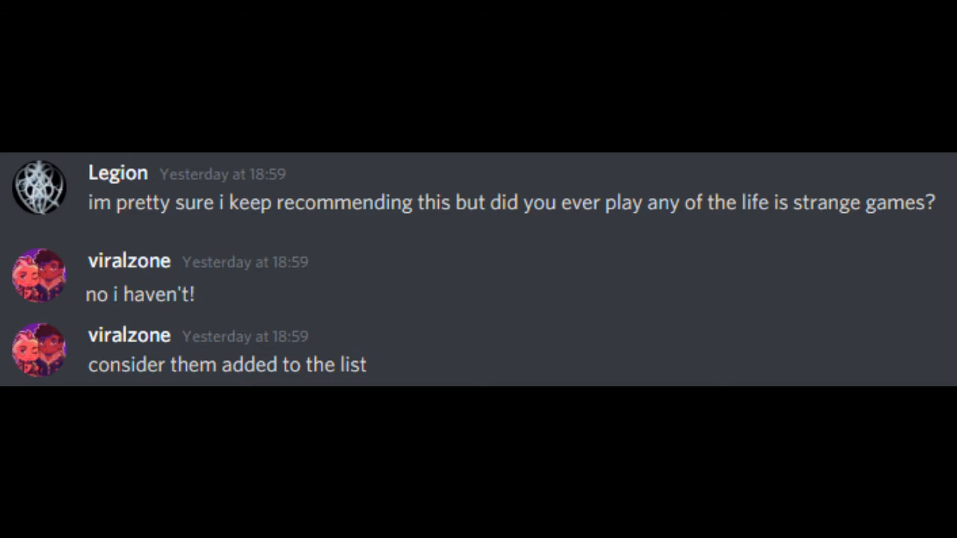
scroll(down, 3)
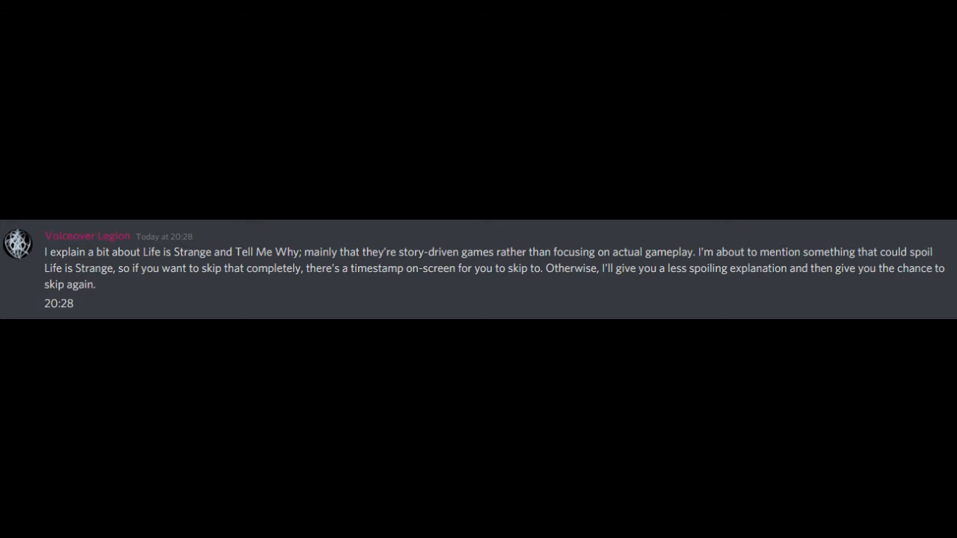
scroll(down, 3)
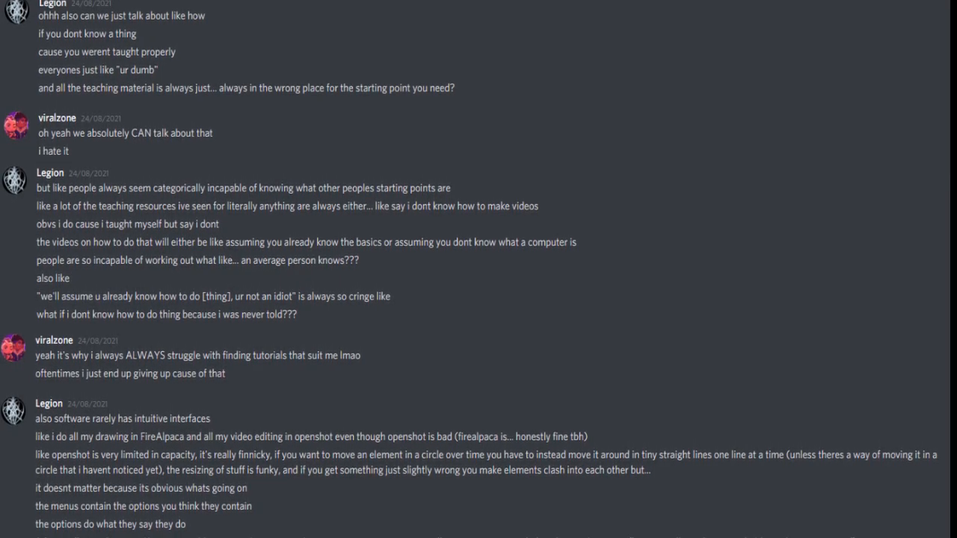
scroll(down, 3)
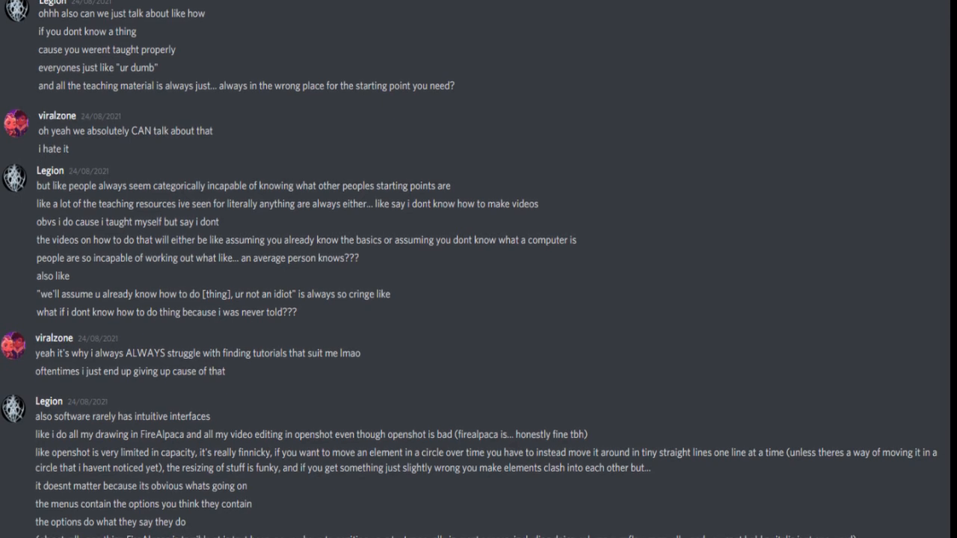
scroll(down, 3)
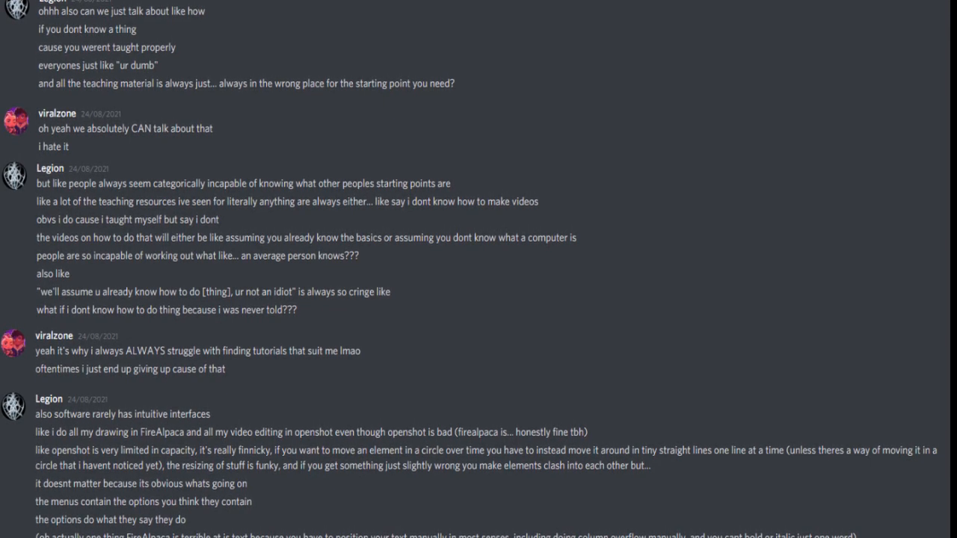
scroll(down, 3)
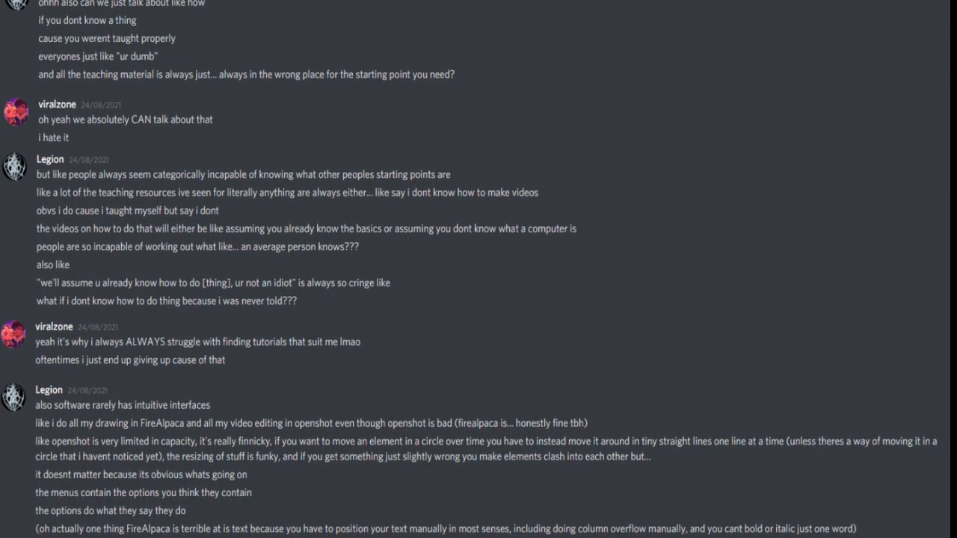
scroll(up, 3)
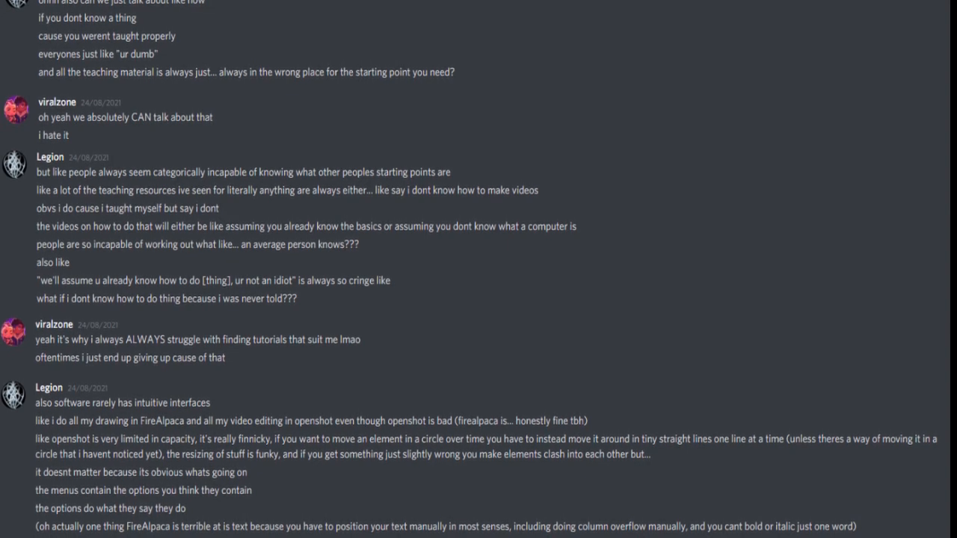
scroll(down, 3)
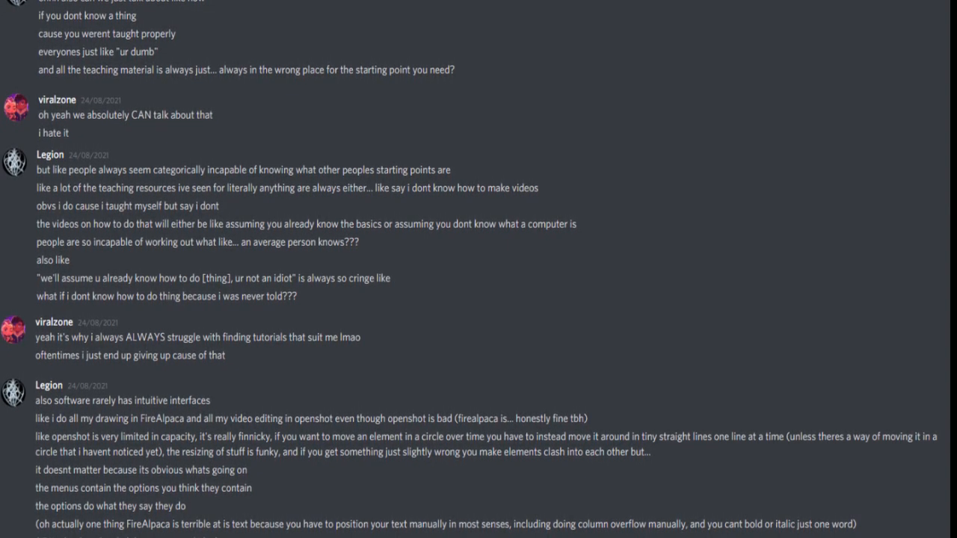
scroll(down, 3)
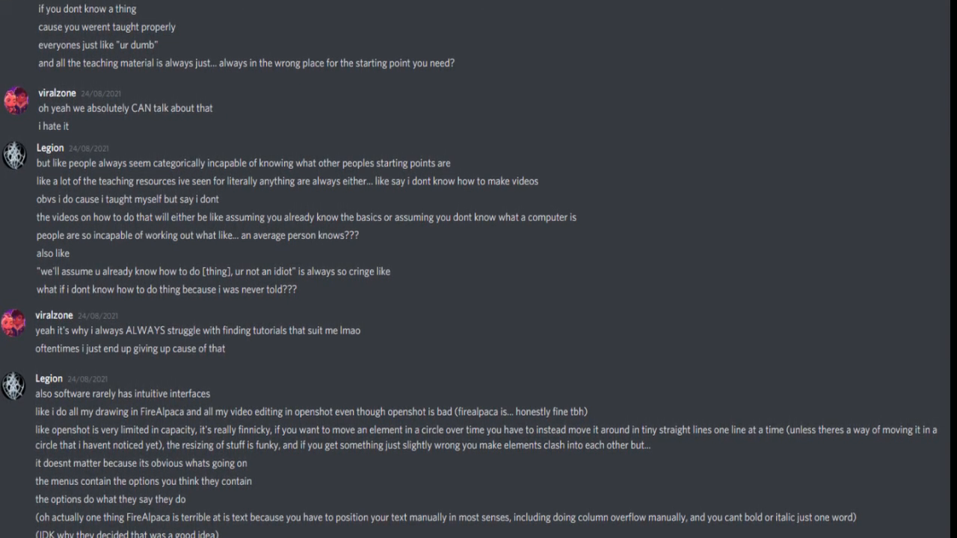
scroll(down, 3)
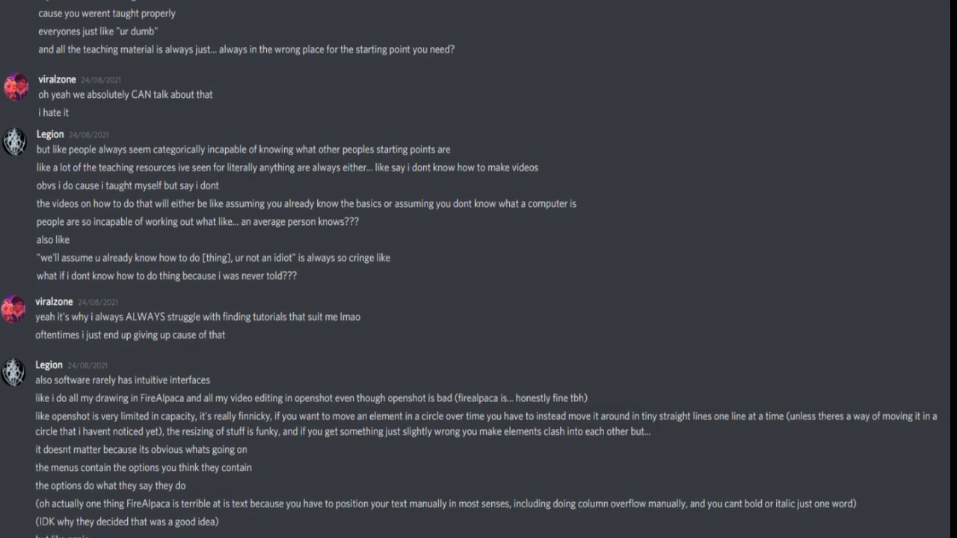
scroll(down, 3)
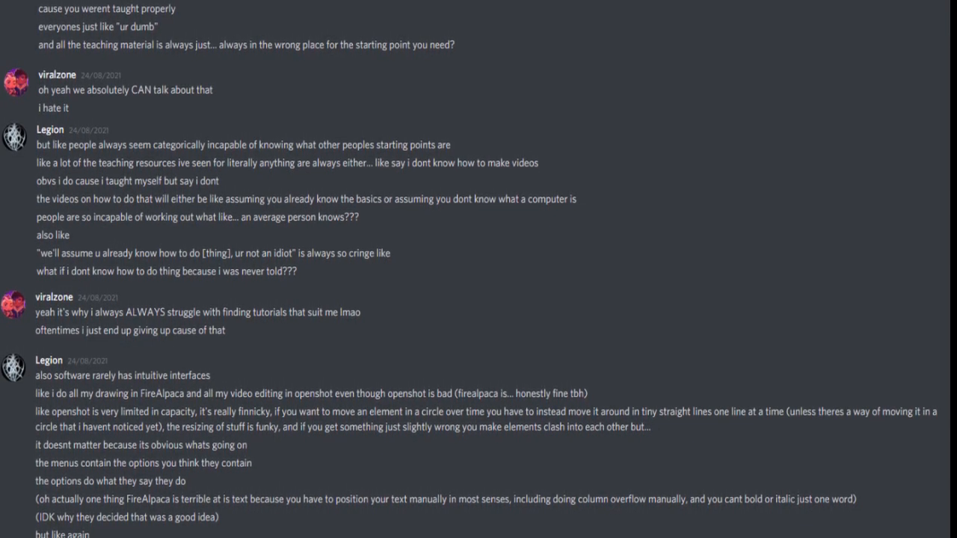
scroll(down, 3)
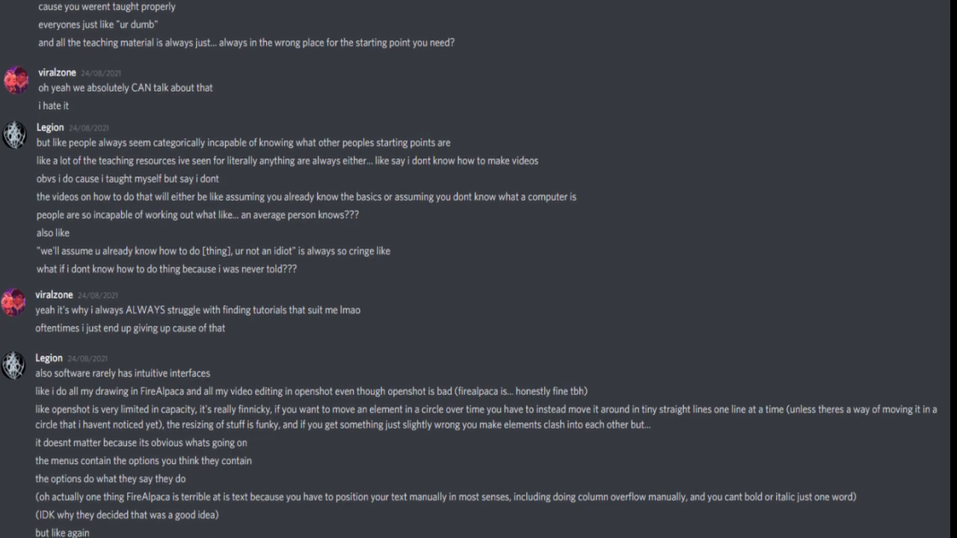
scroll(down, 3)
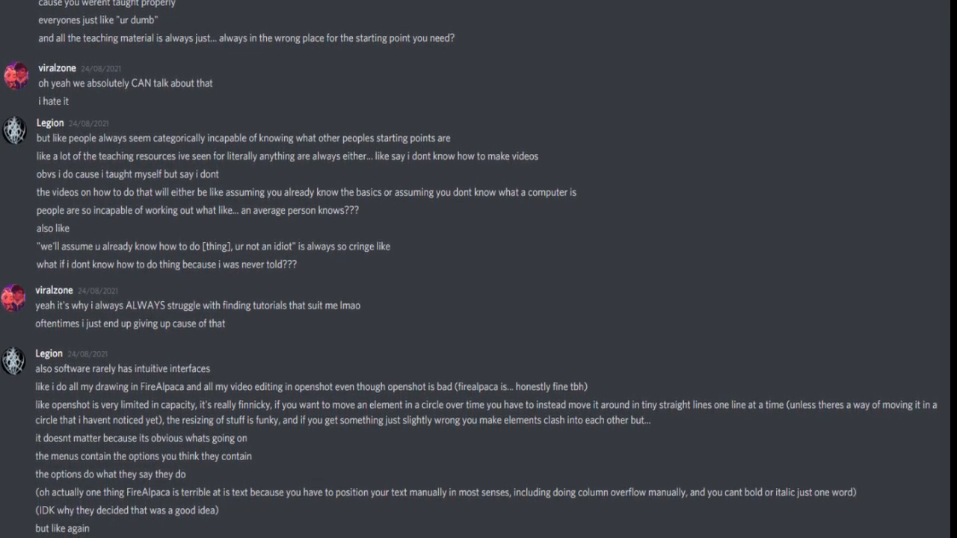
scroll(down, 3)
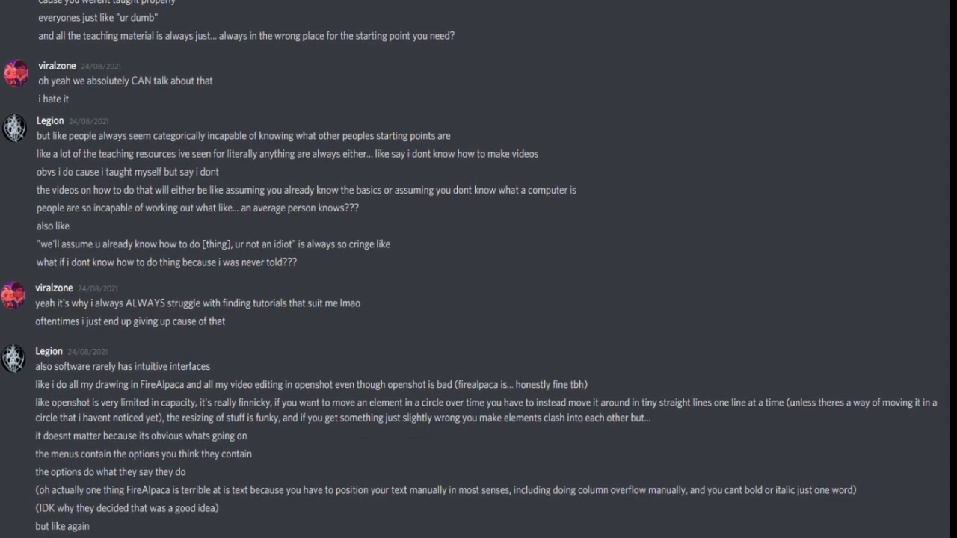
scroll(down, 3)
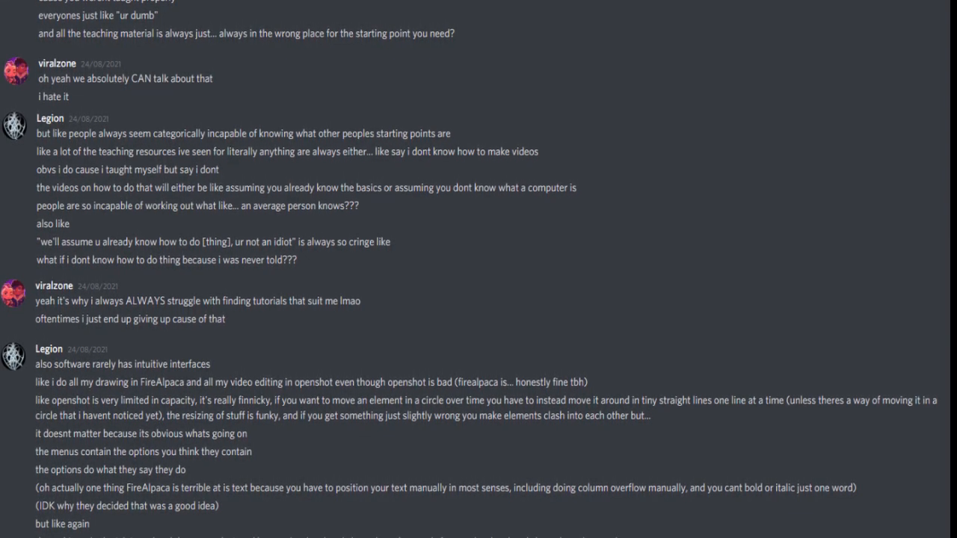
scroll(down, 3)
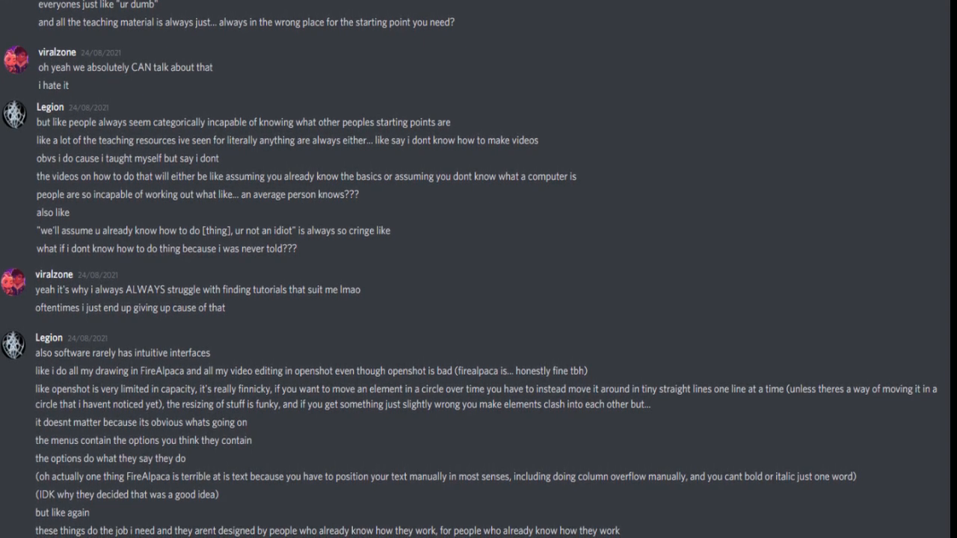
scroll(up, 3)
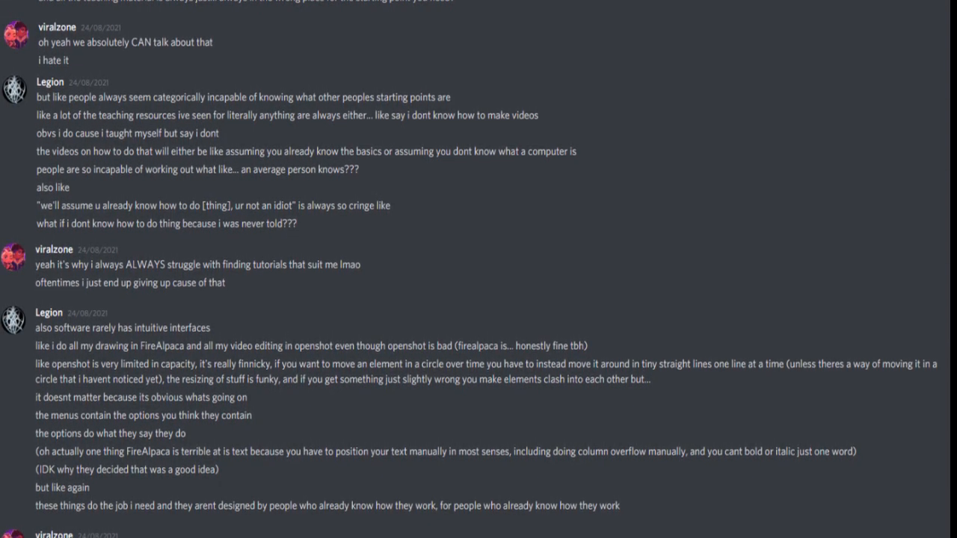
scroll(up, 3)
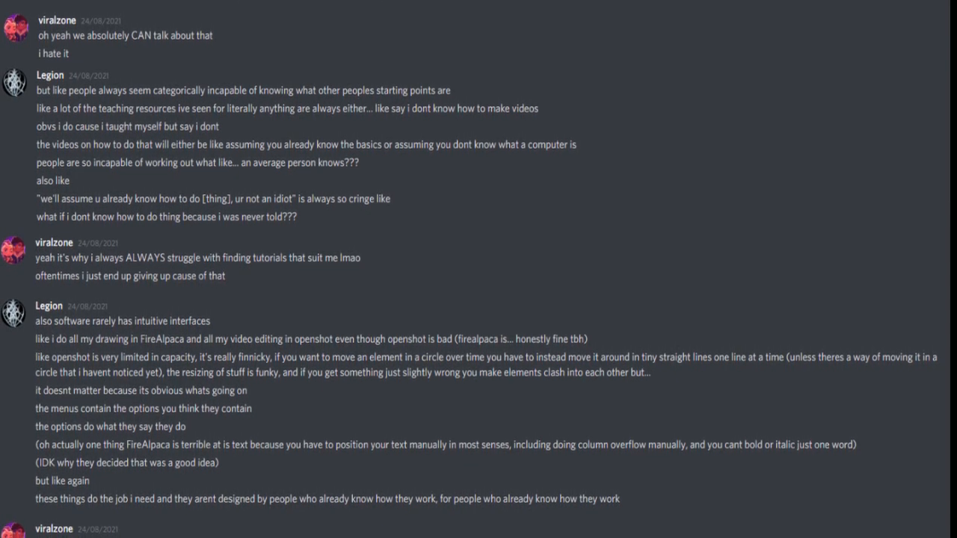
scroll(down, 3)
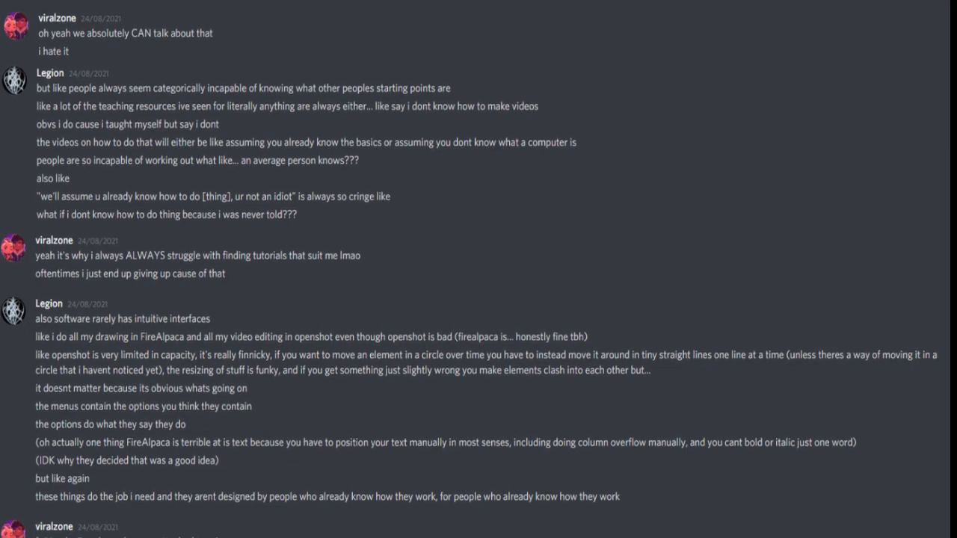
scroll(down, 3)
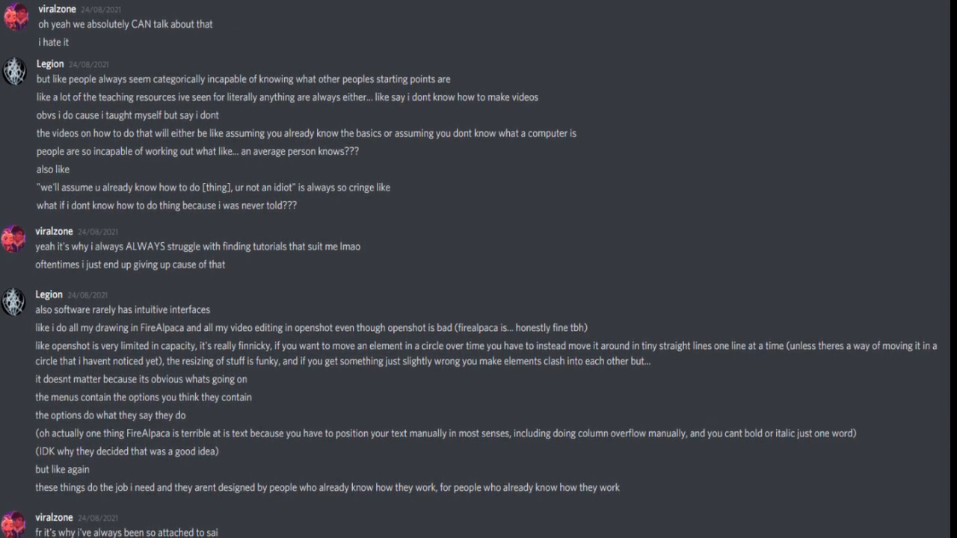
scroll(up, 3)
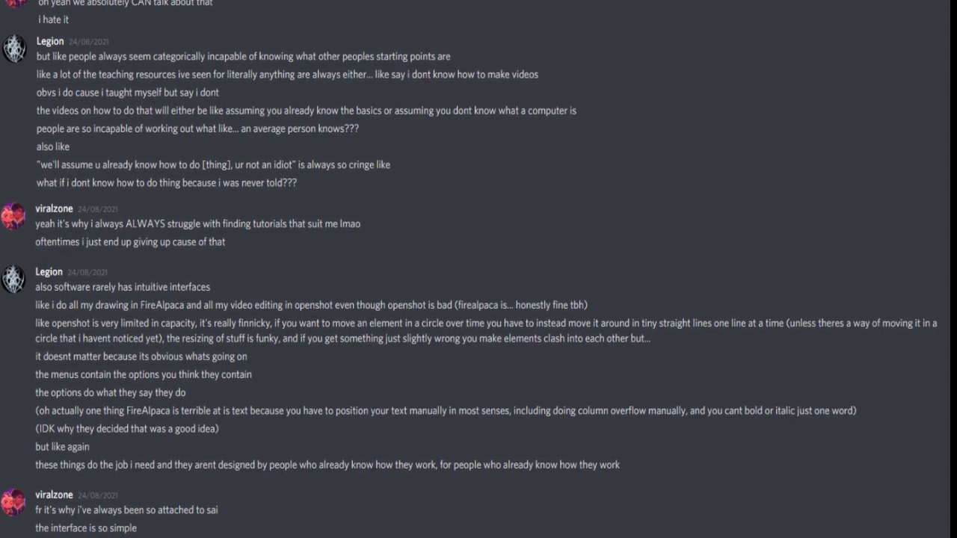
scroll(down, 3)
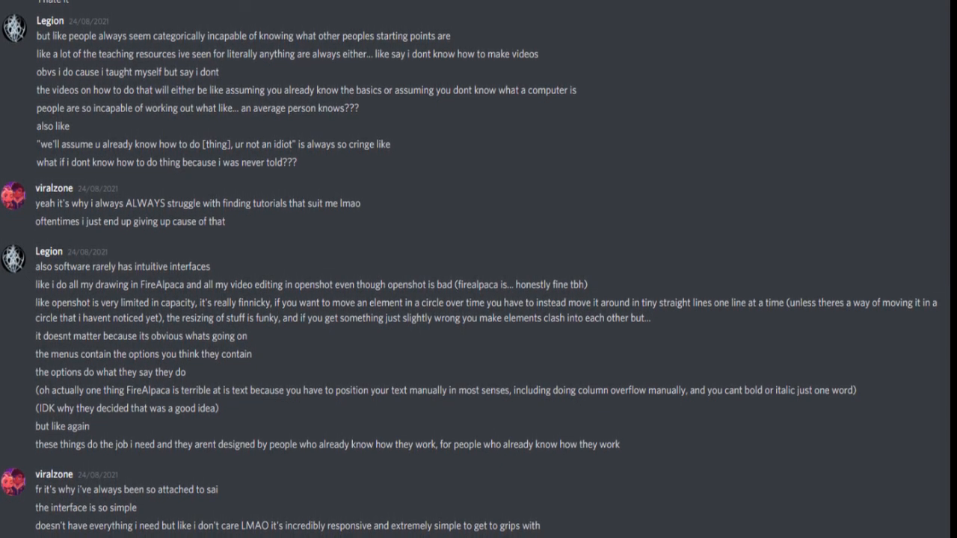
scroll(down, 3)
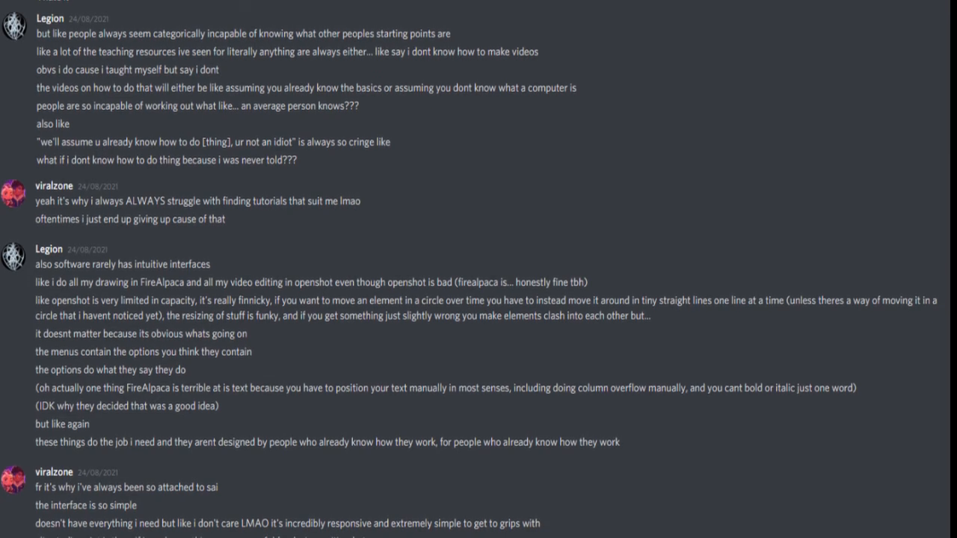
scroll(down, 3)
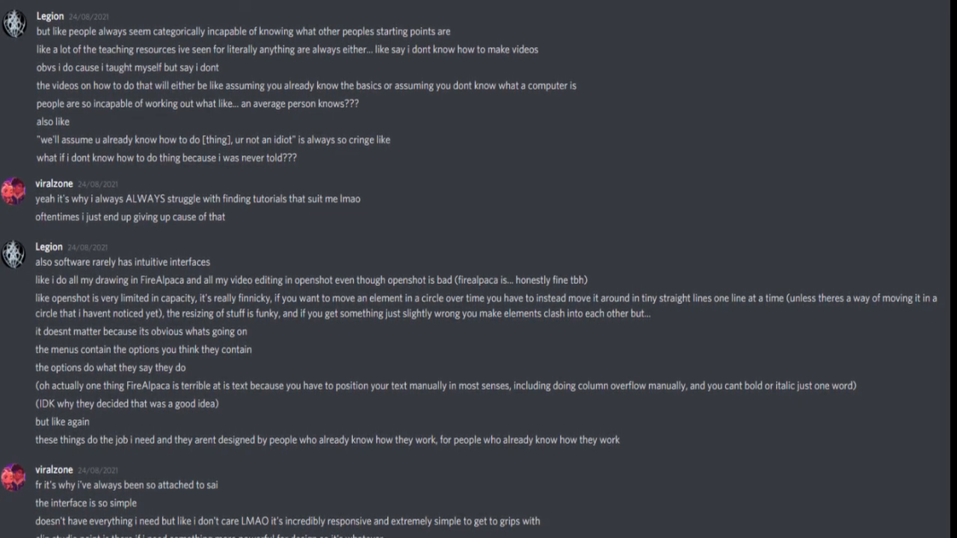
scroll(down, 3)
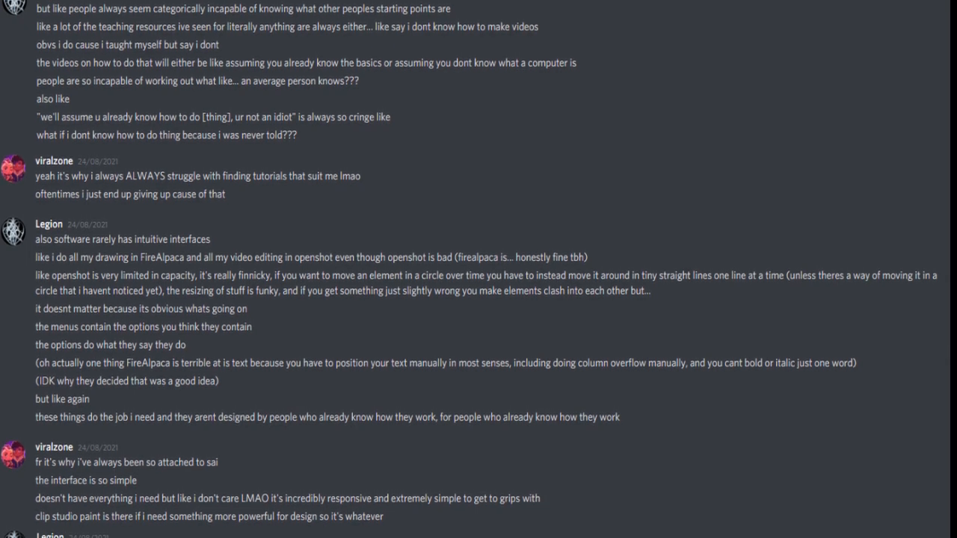
scroll(down, 3)
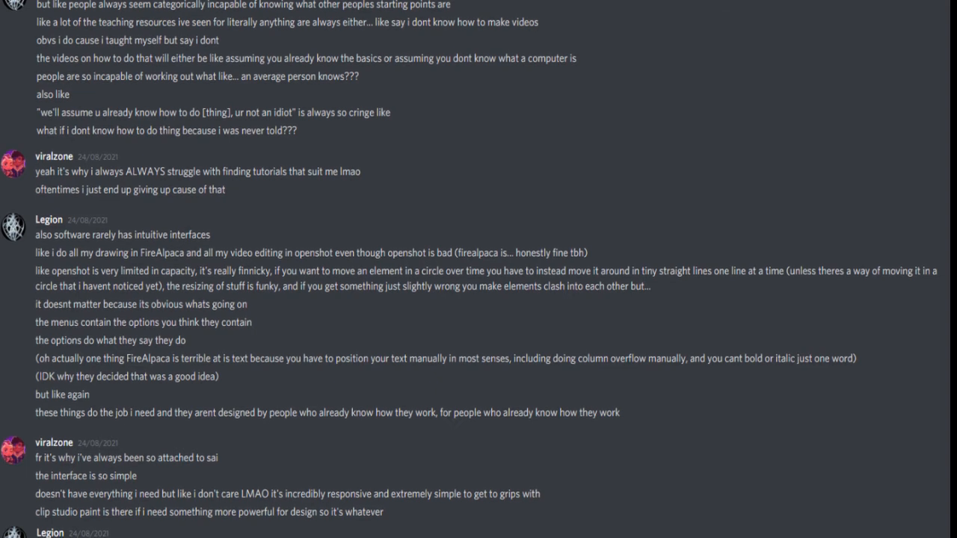
scroll(up, 3)
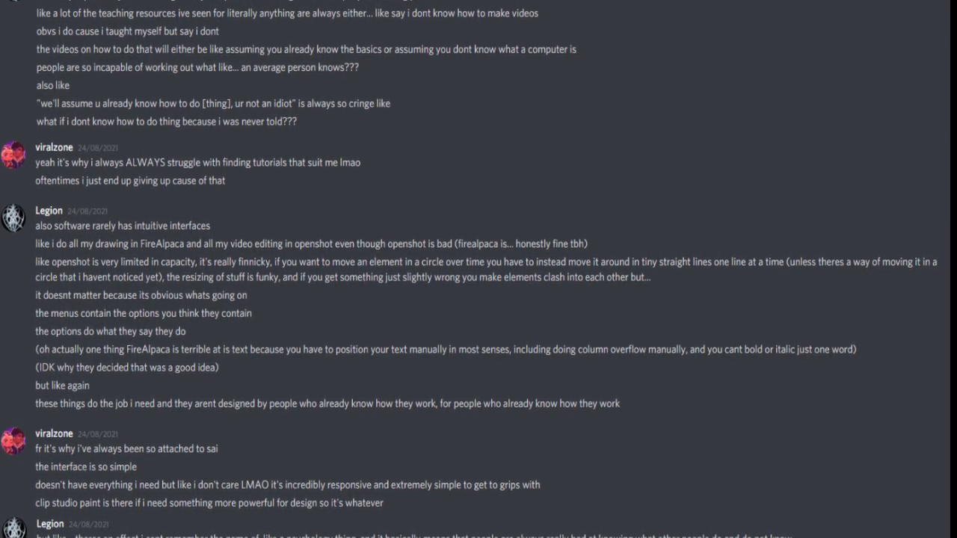
scroll(down, 3)
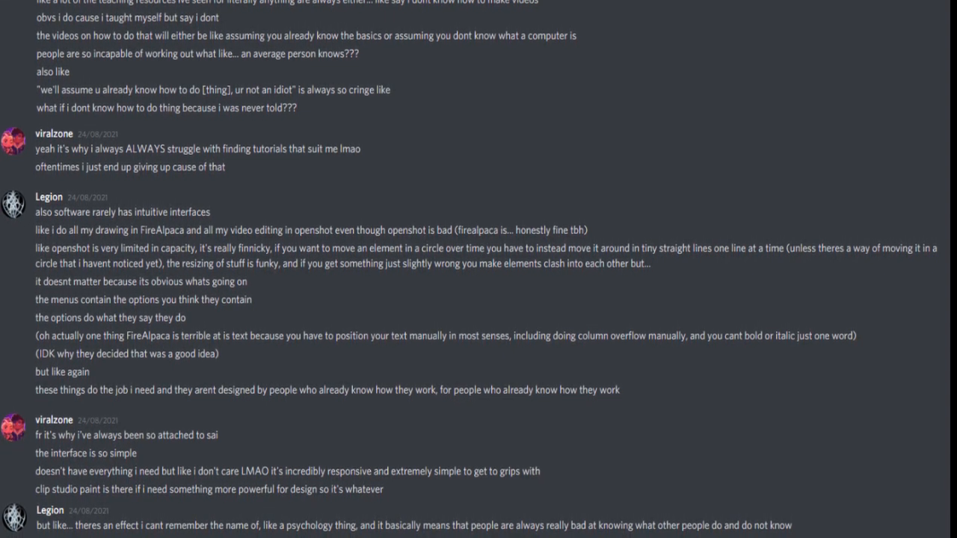
scroll(down, 3)
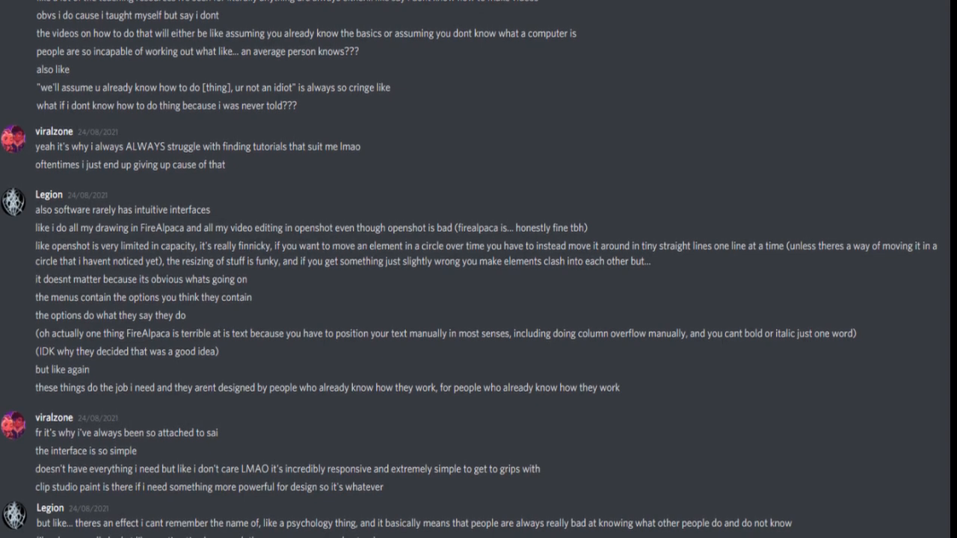
scroll(down, 3)
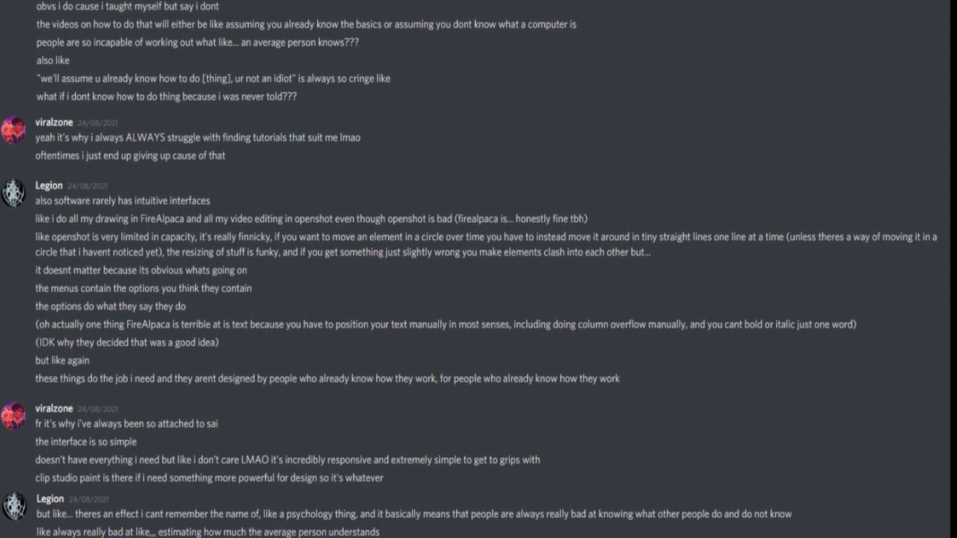
scroll(up, 3)
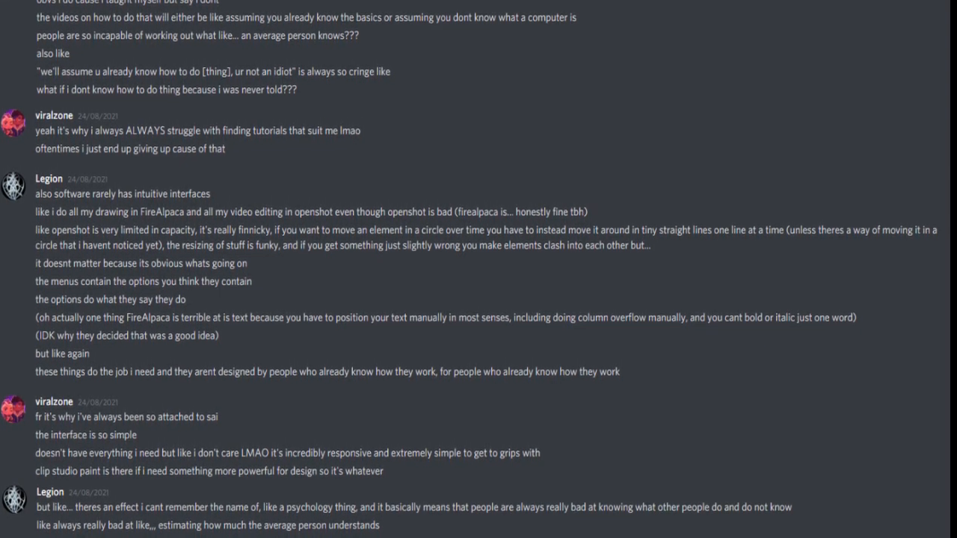
scroll(down, 3)
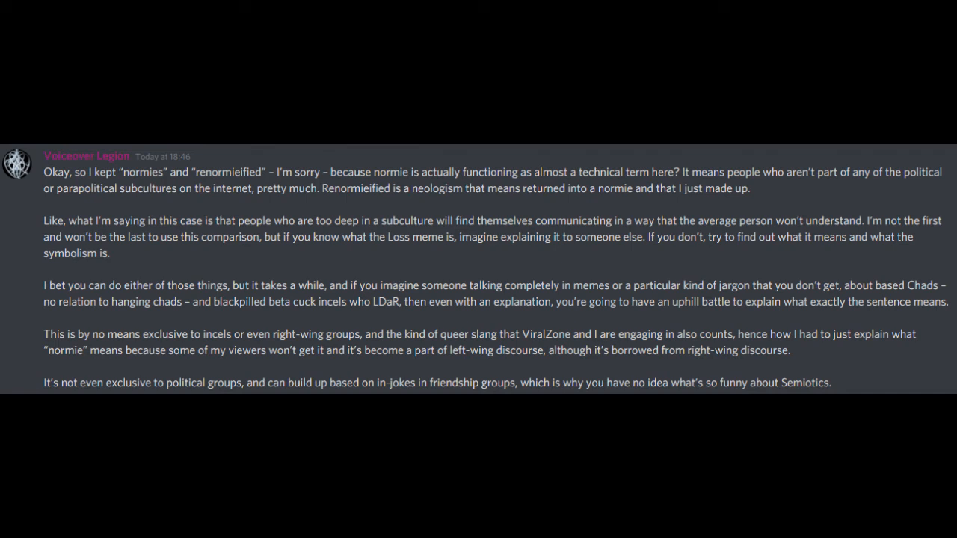
scroll(down, 3)
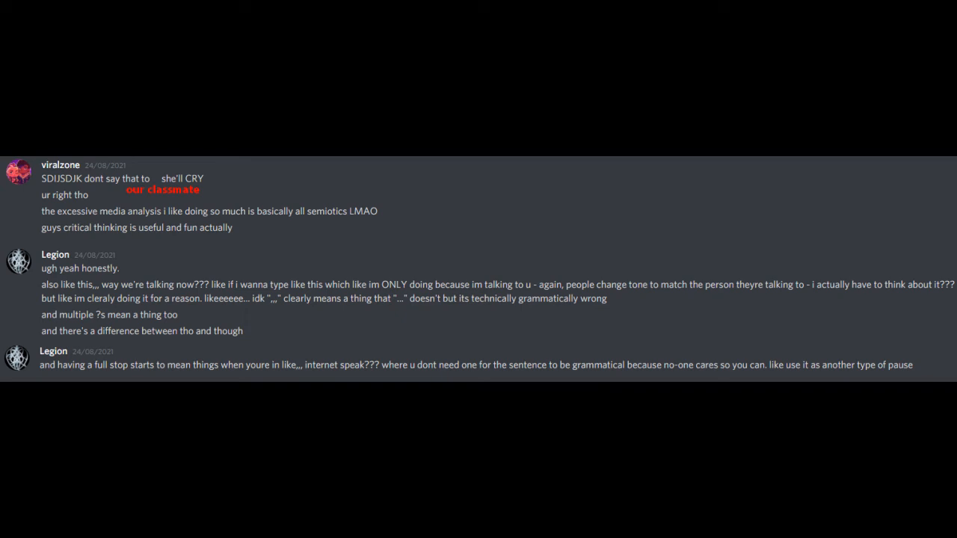
scroll(down, 3)
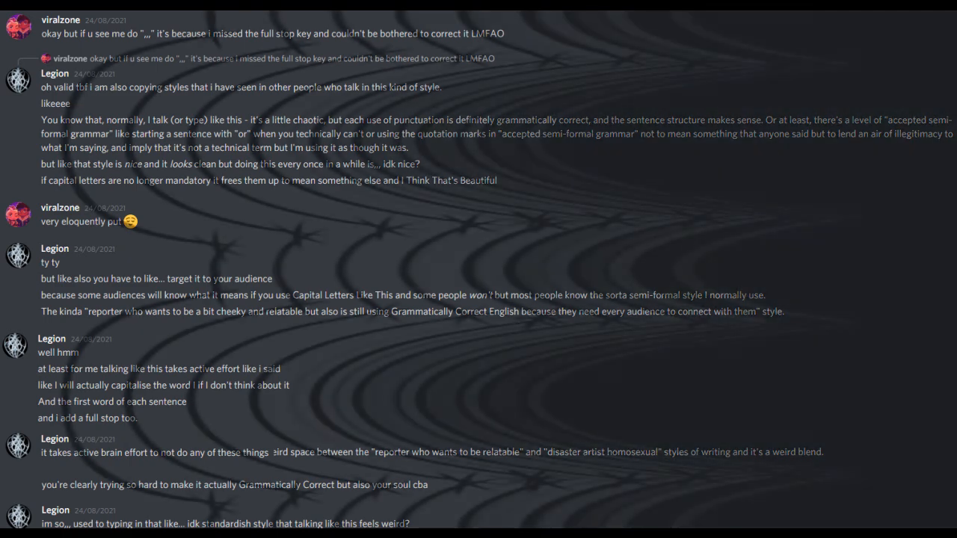
scroll(down, 3)
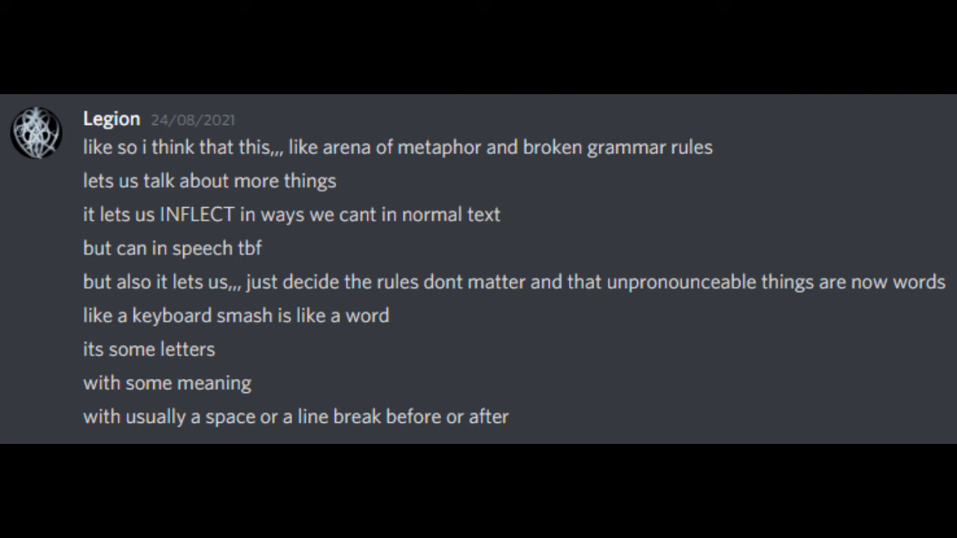
scroll(down, 3)
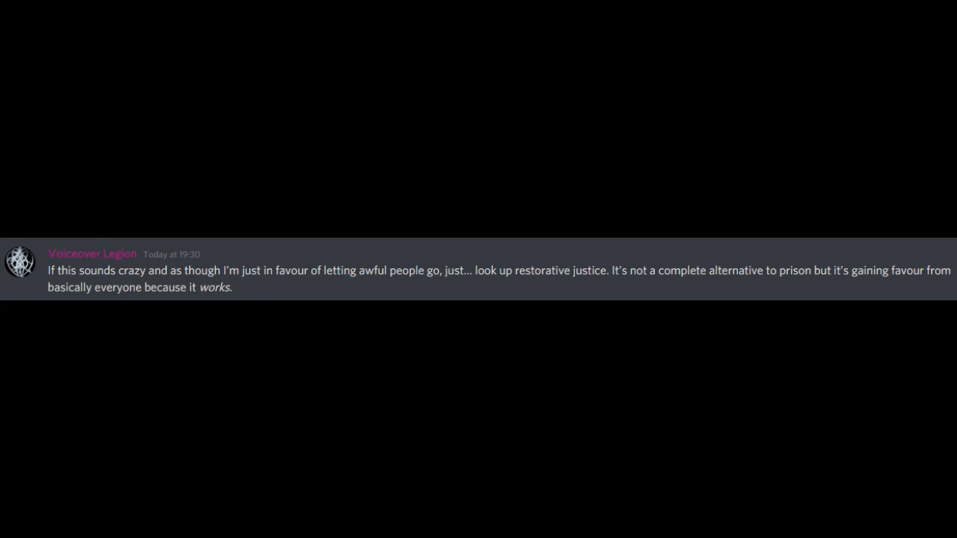
scroll(down, 3)
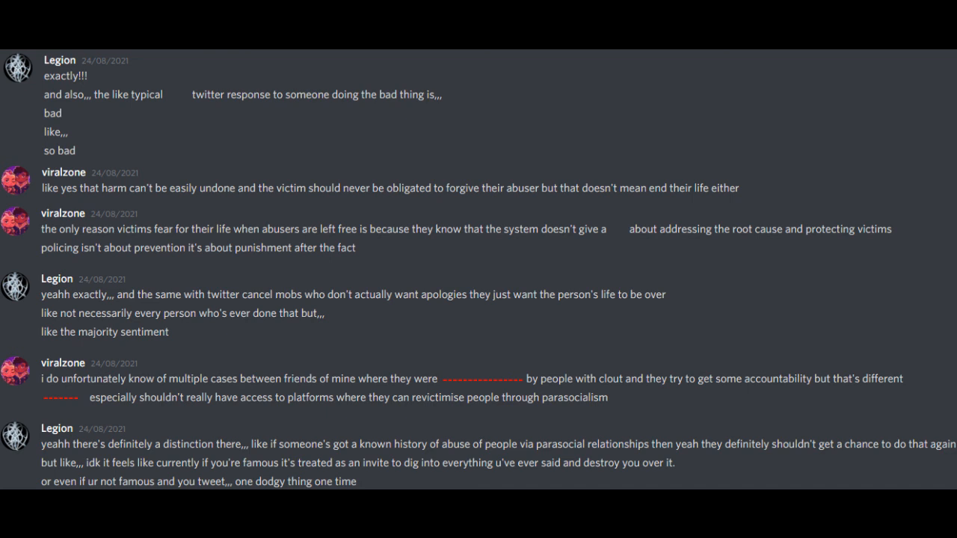